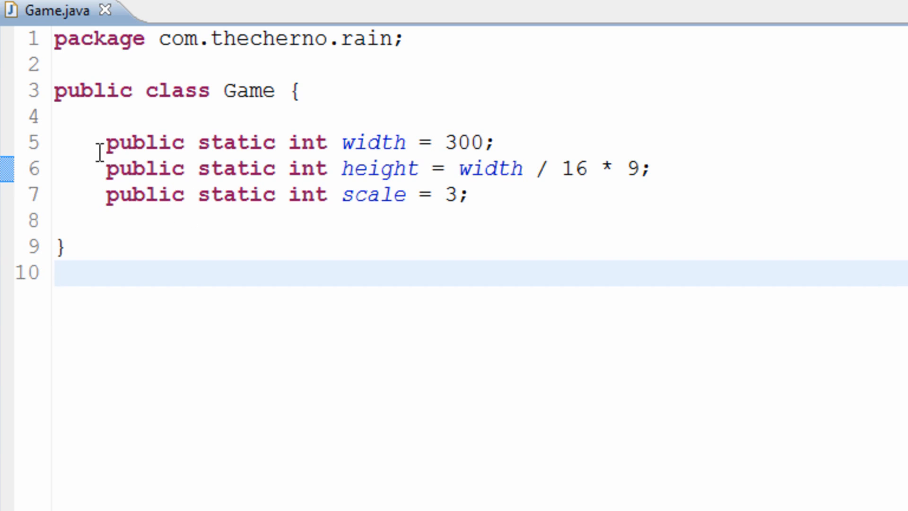
Step: Declare 'private Thread thread;' below the scale field, highlighting the private modifier and field name
drag(103, 142, 469, 194)
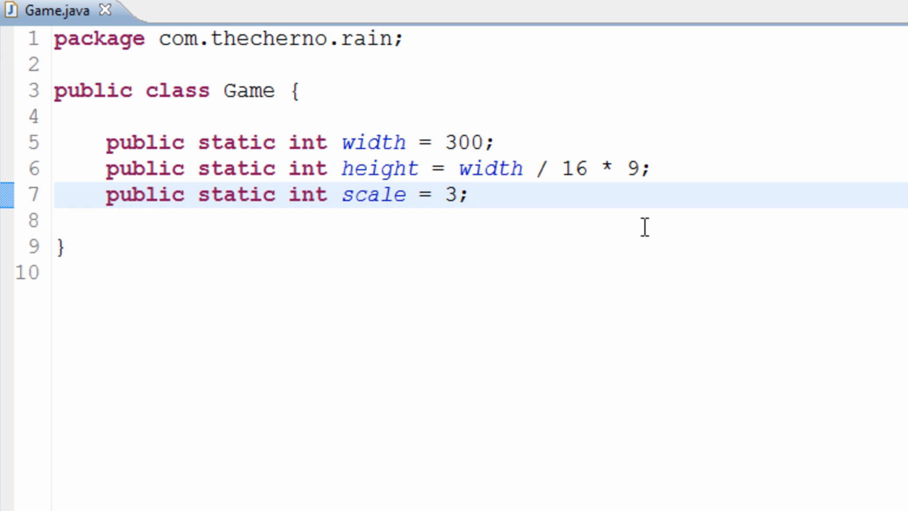
text(p)
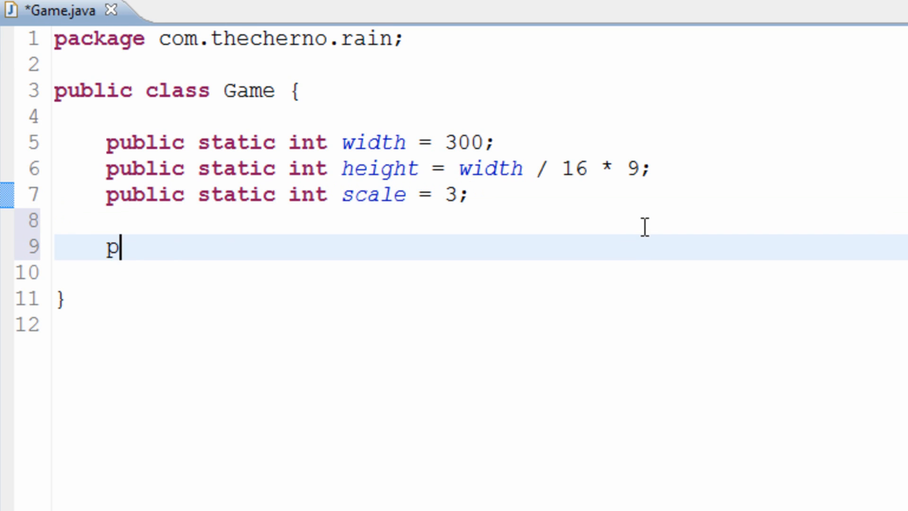
text(rivate Thread thre)
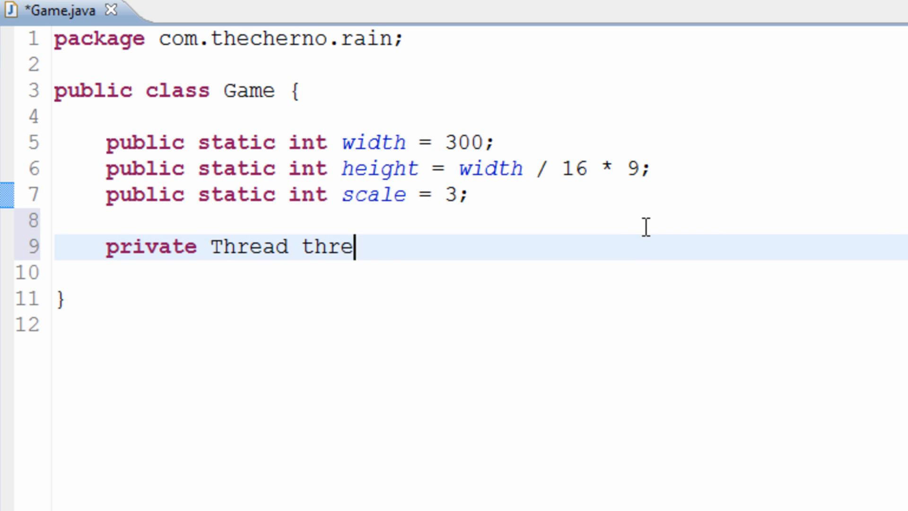
text(ad;)
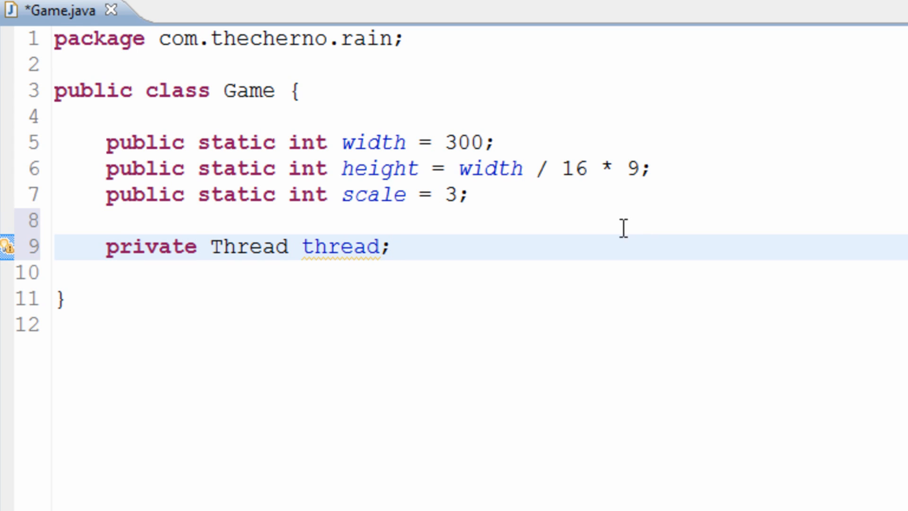
double_click(152, 247)
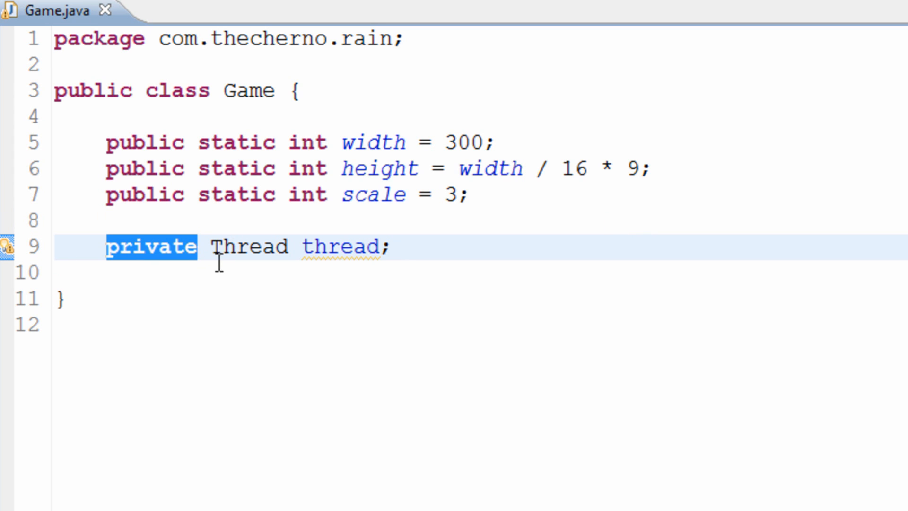
mouse_move(148, 367)
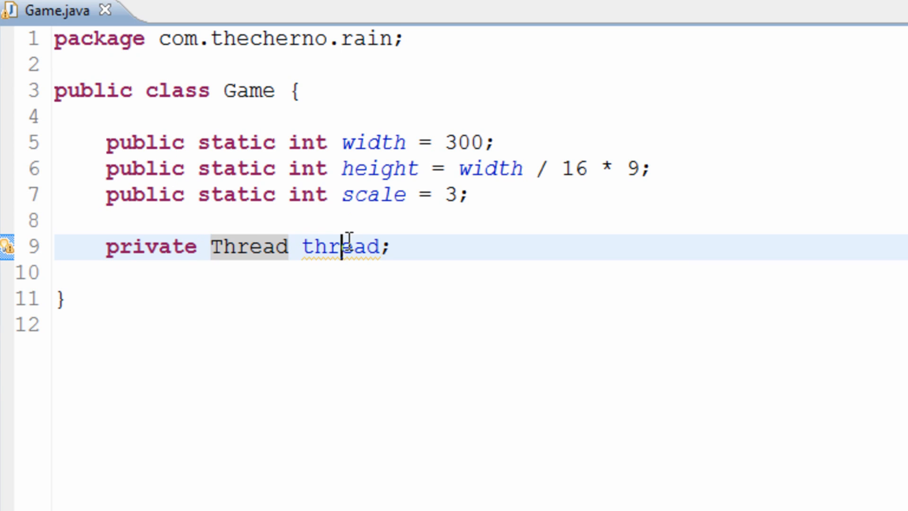
double_click(343, 245)
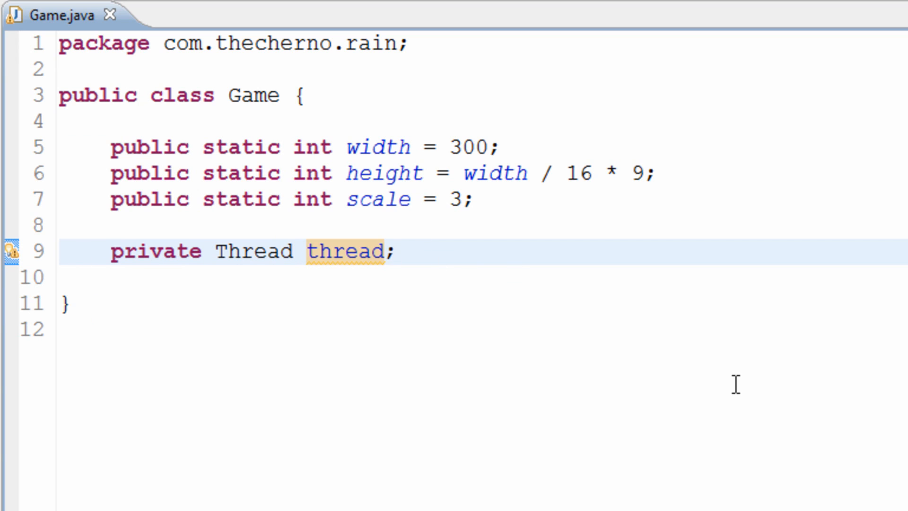
Step: Below the thread field, add 'public synchronized void start()' assigning thread = new Thread(), and save
click(395, 251)
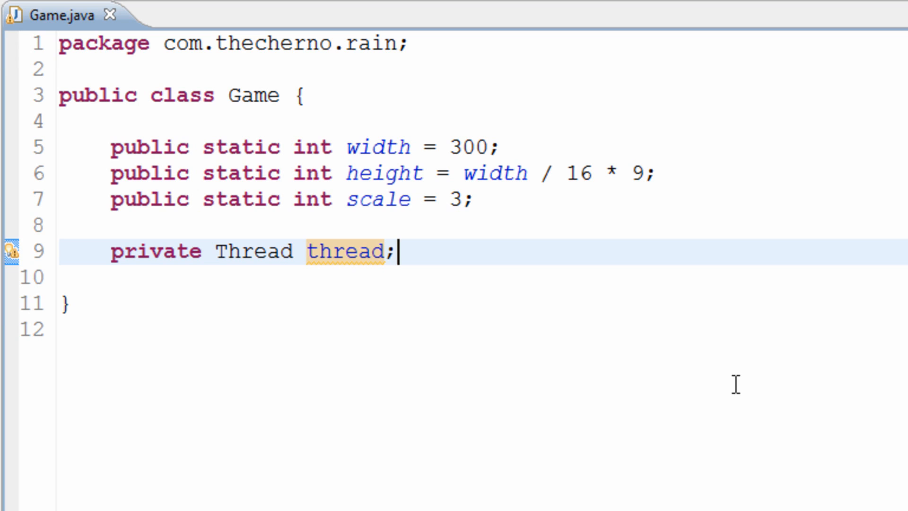
key(Enter)
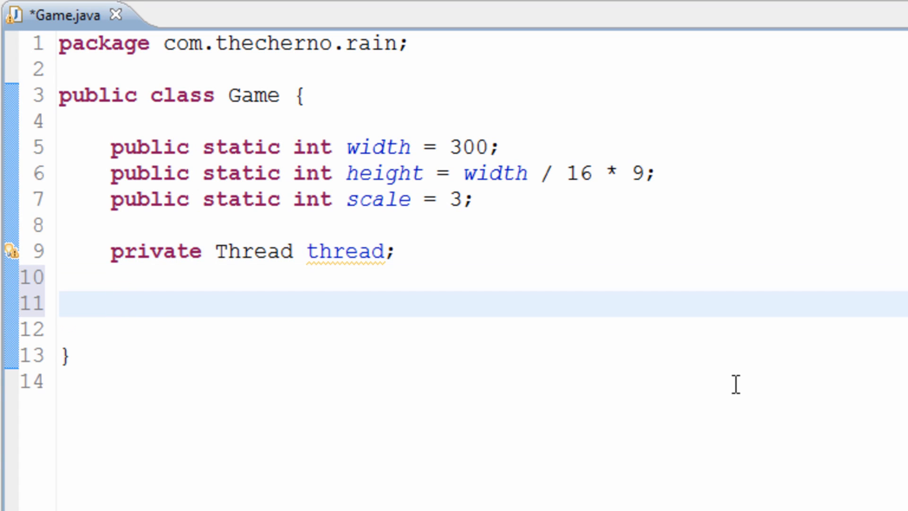
text(public)
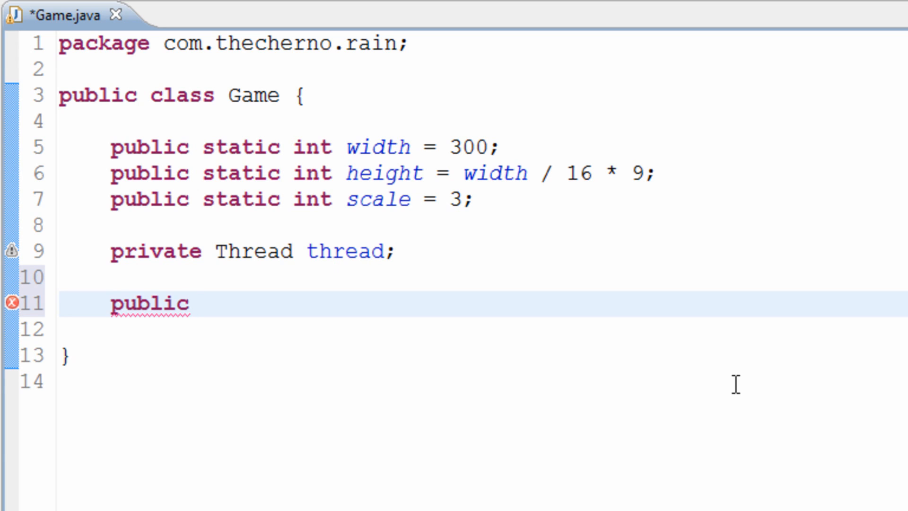
text(sy)
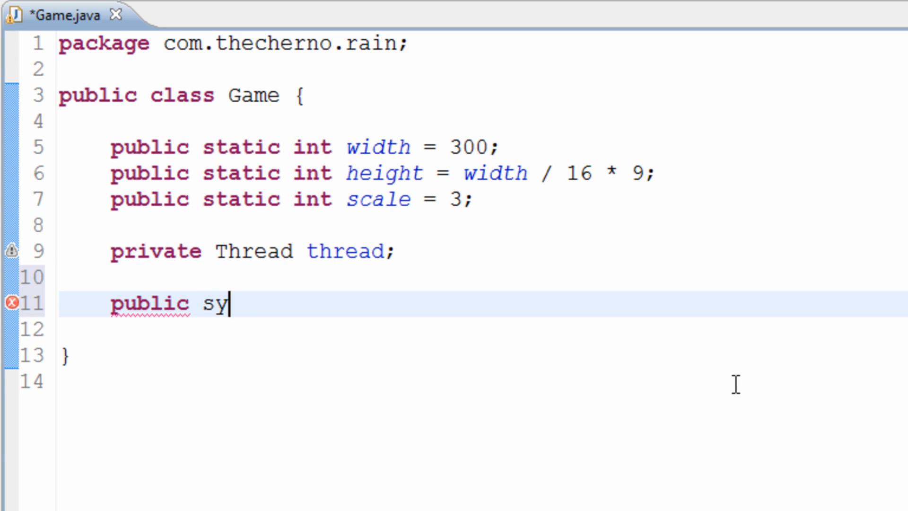
text(nchronized)
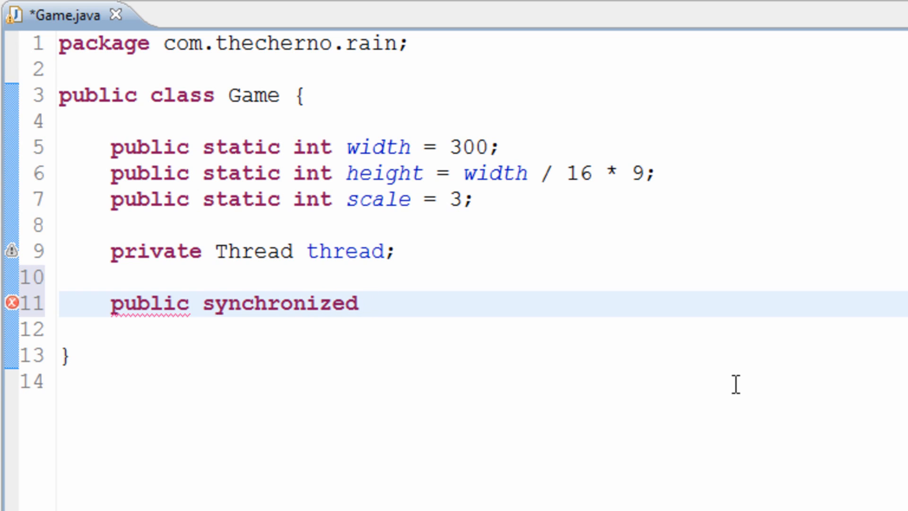
text(void)
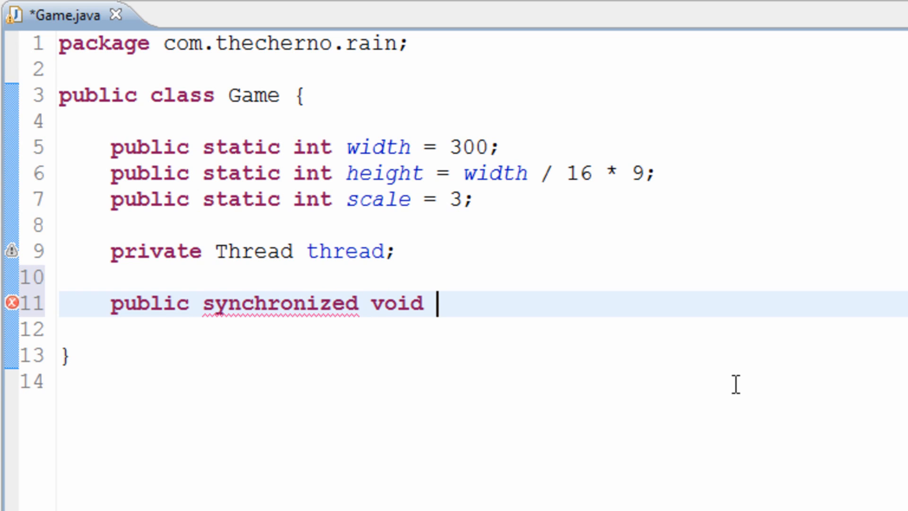
text(start() {)
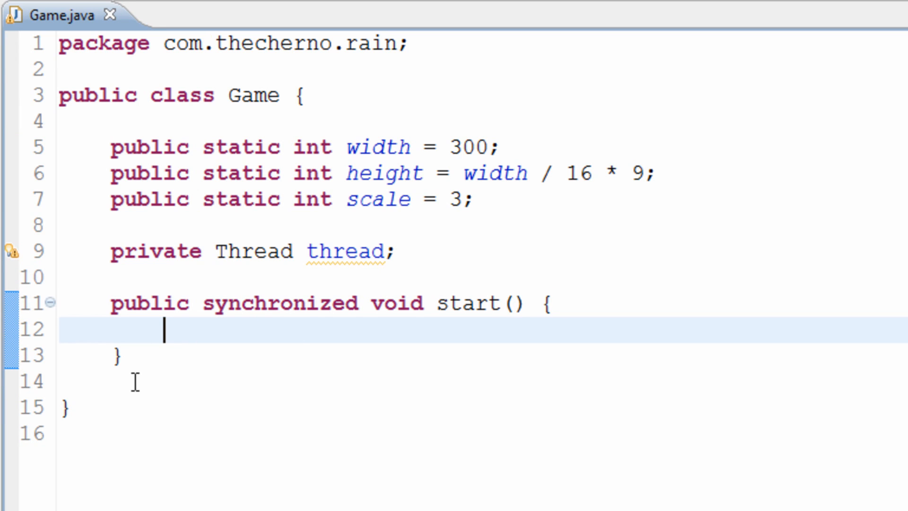
text(thread)
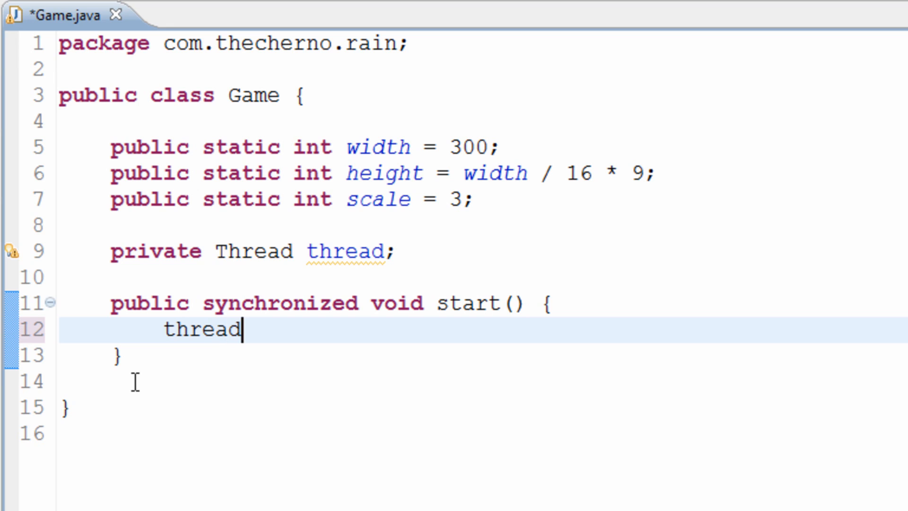
text(= new Thread)
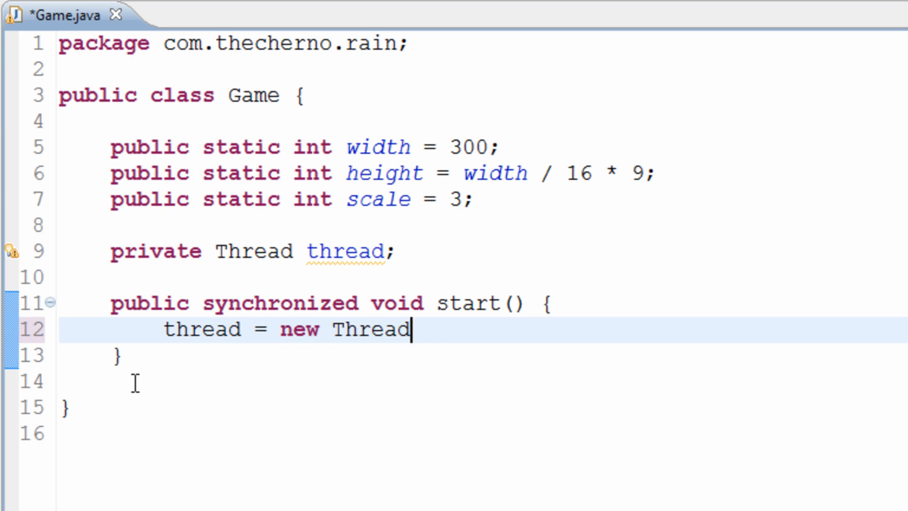
text(();)
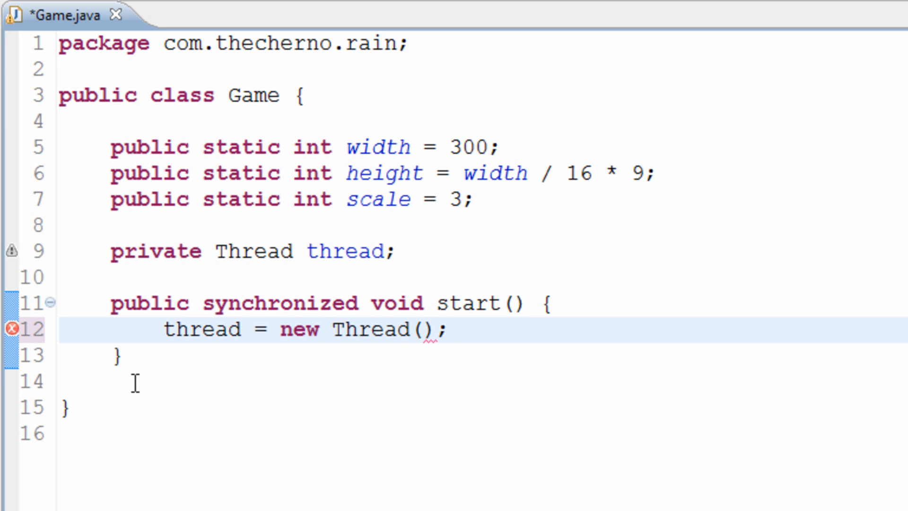
key(ctrl+s)
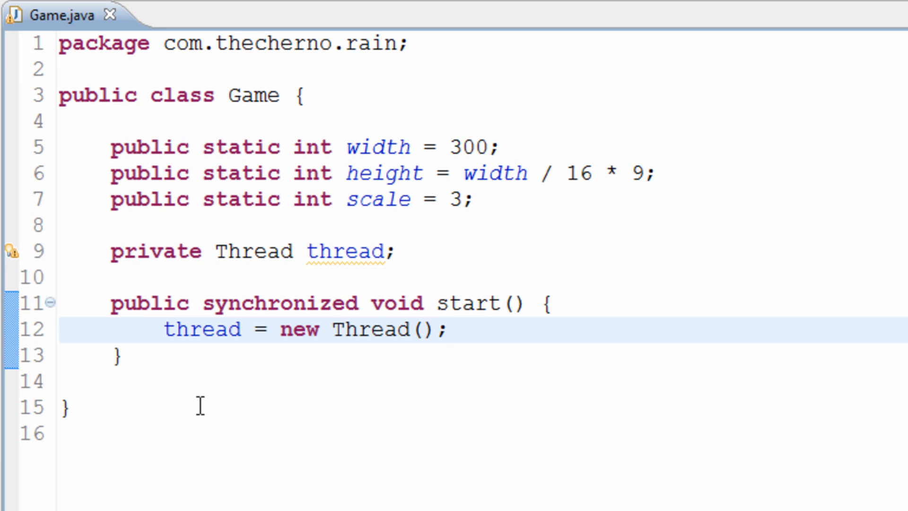
double_click(281, 303)
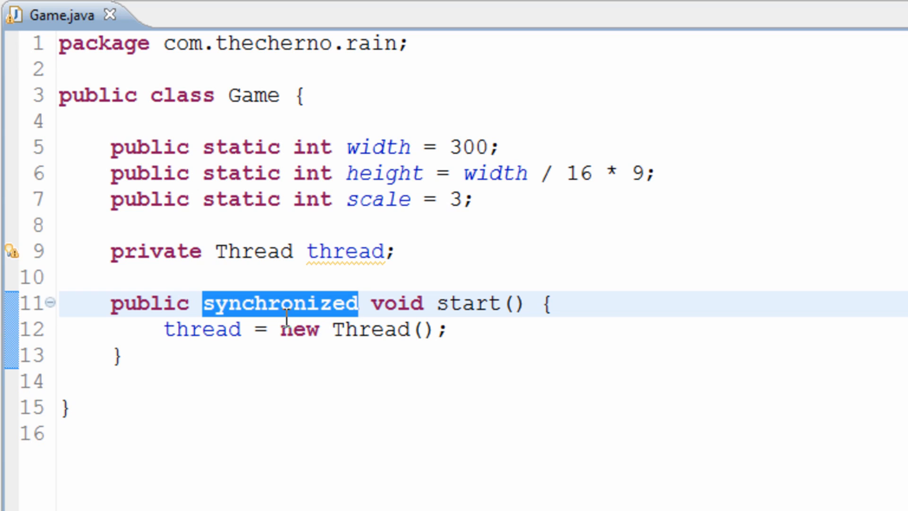
click(359, 303)
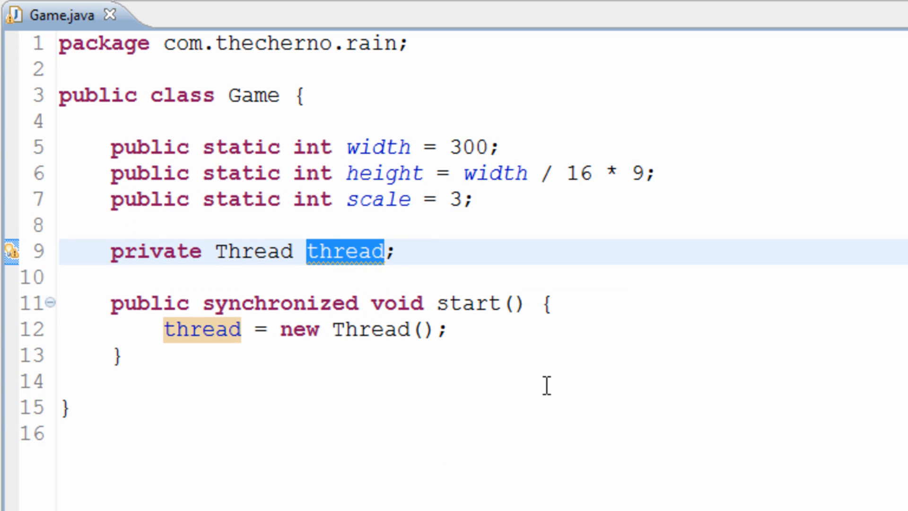
mouse_move(336, 301)
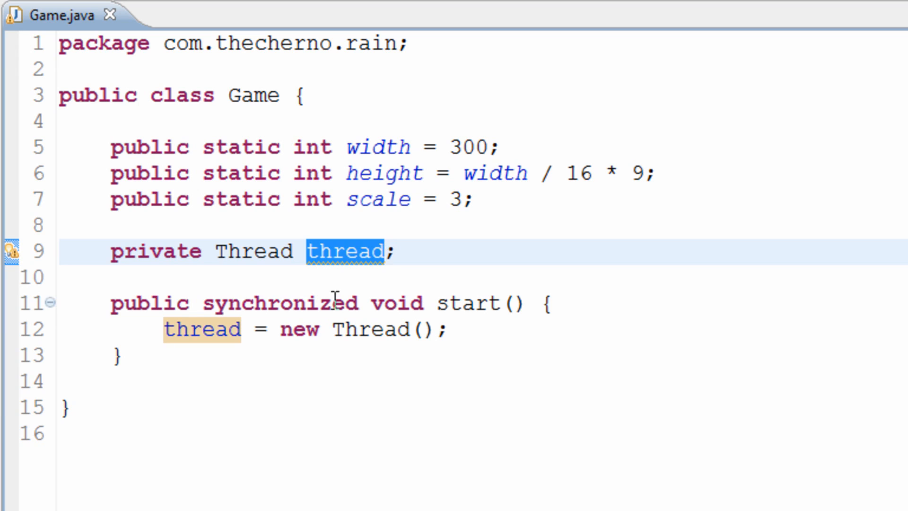
double_click(279, 303)
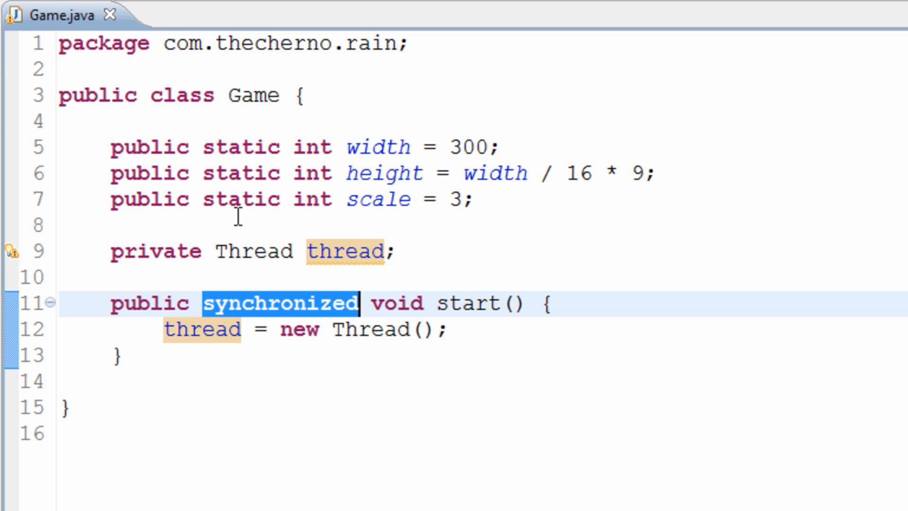
click(449, 330)
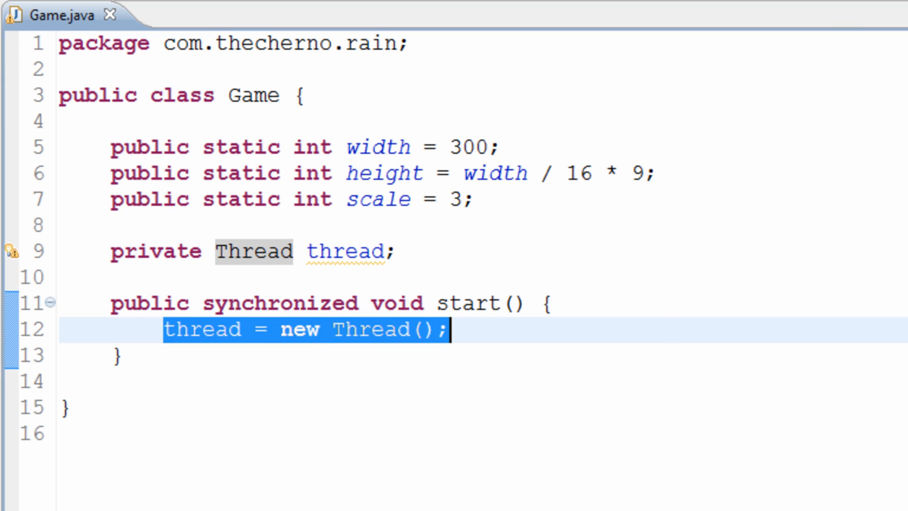
mouse_move(831, 447)
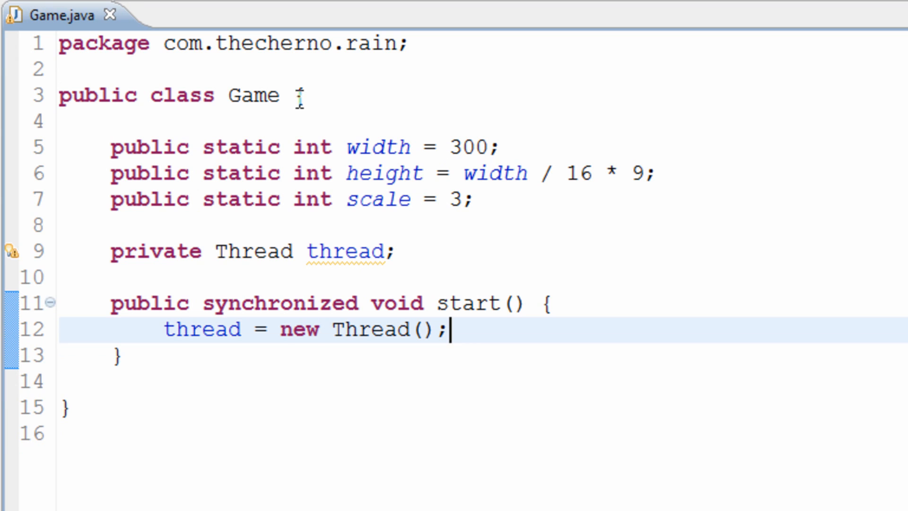
Step: Append 'implements Runnable' after the Game class name and save Game.java
click(296, 96)
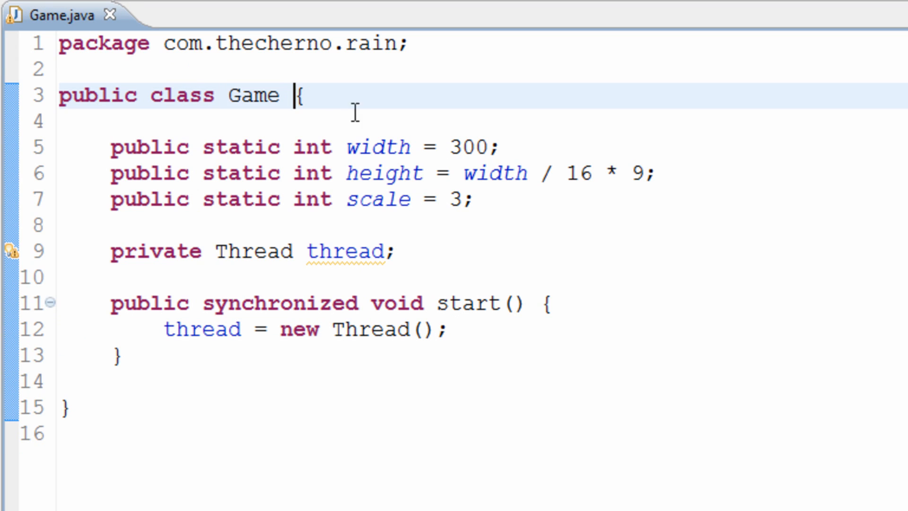
text(implements)
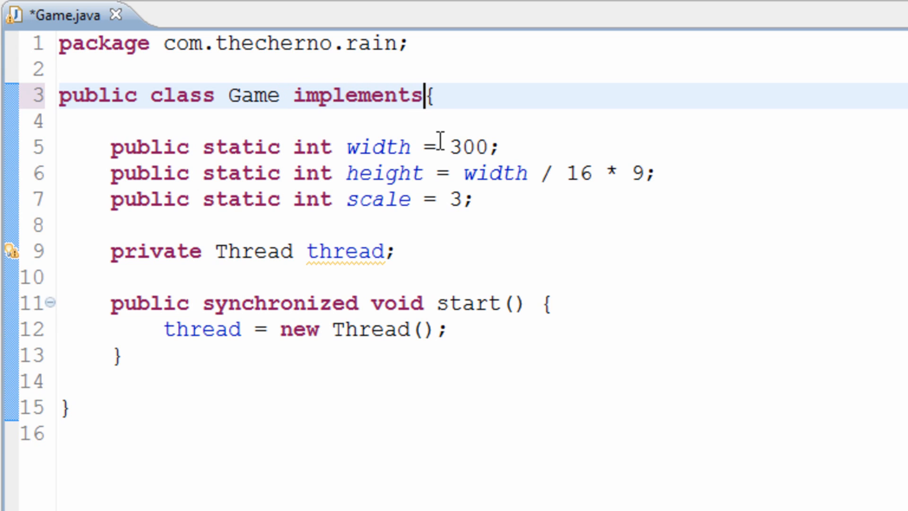
text(Runnable)
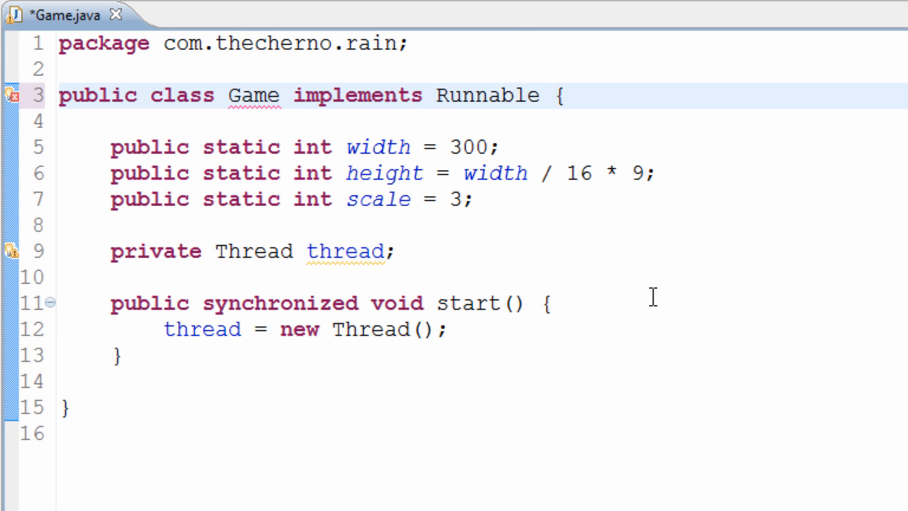
key(ctrl+s)
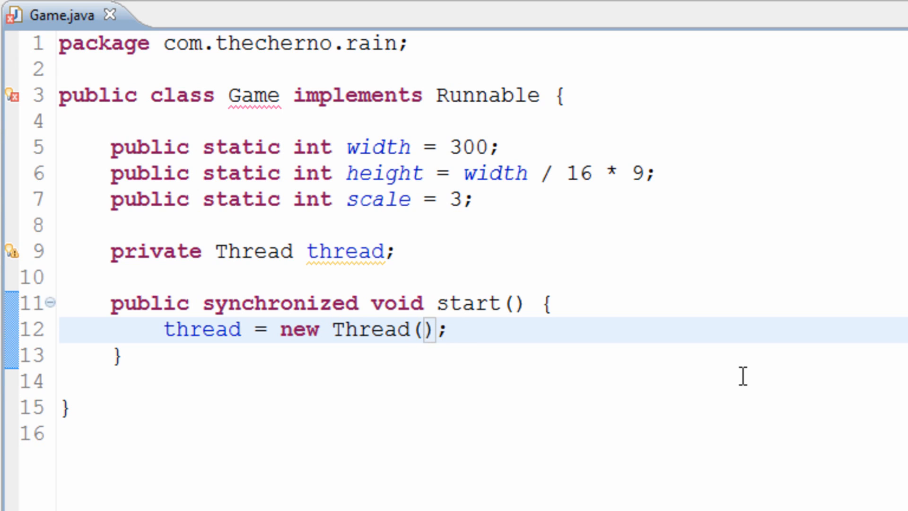
Step: Pass this to the Thread constructor, briefly trying new Game() before reverting to this
text(this)
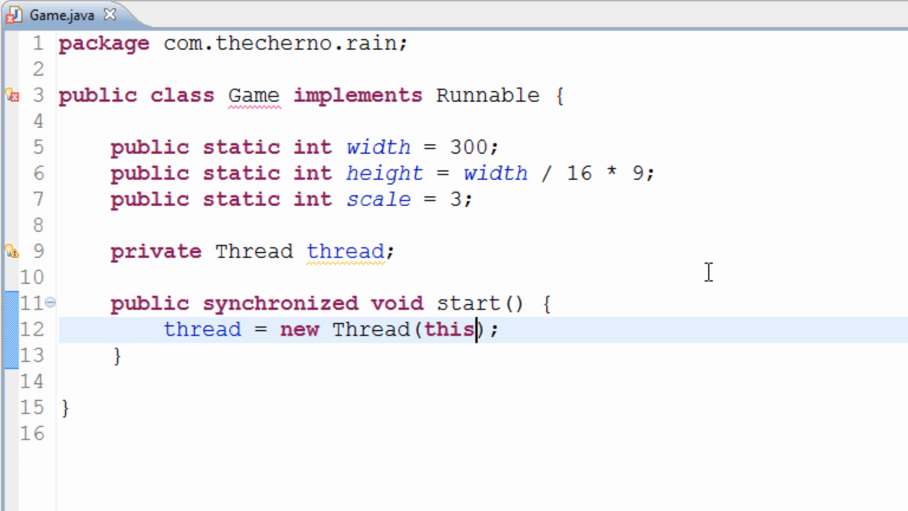
double_click(449, 330)
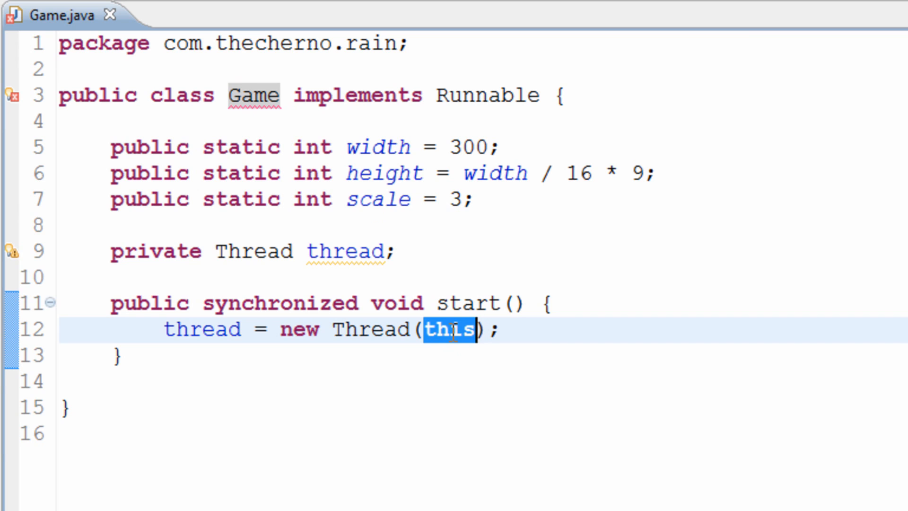
text(new Game())
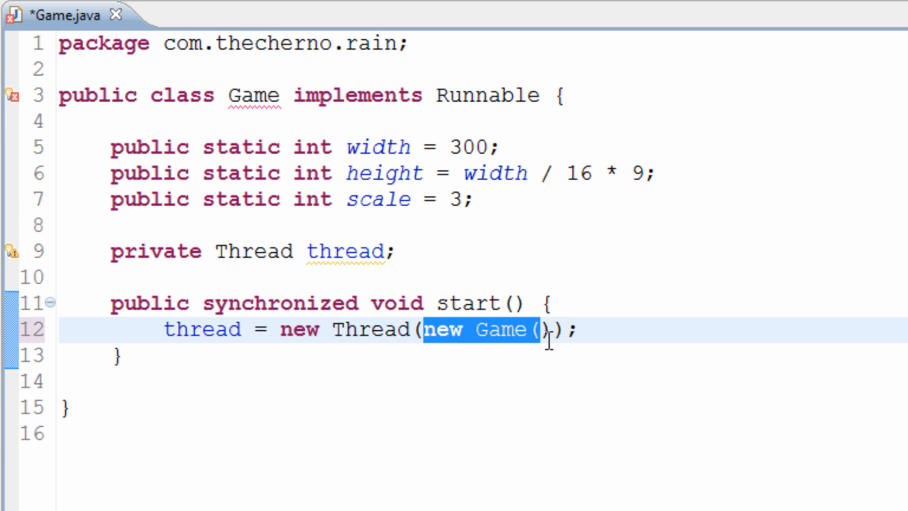
text(th)
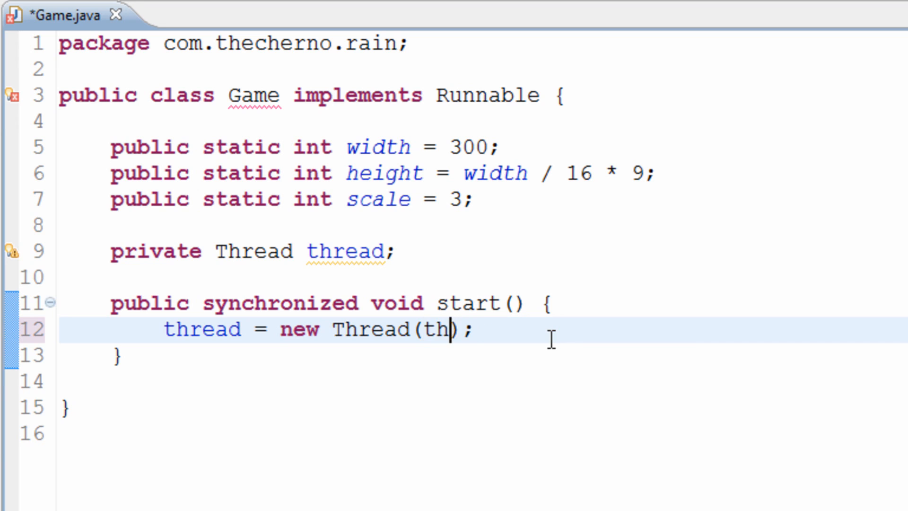
text(is)
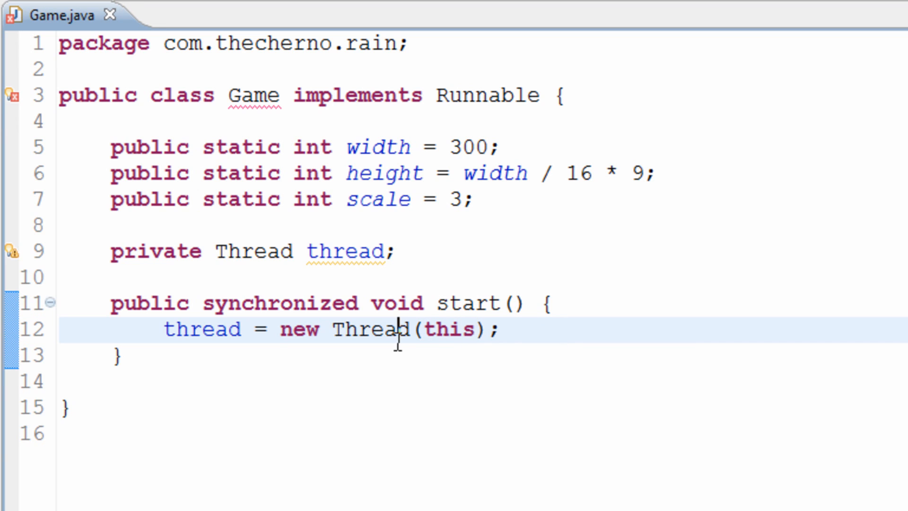
double_click(251, 95)
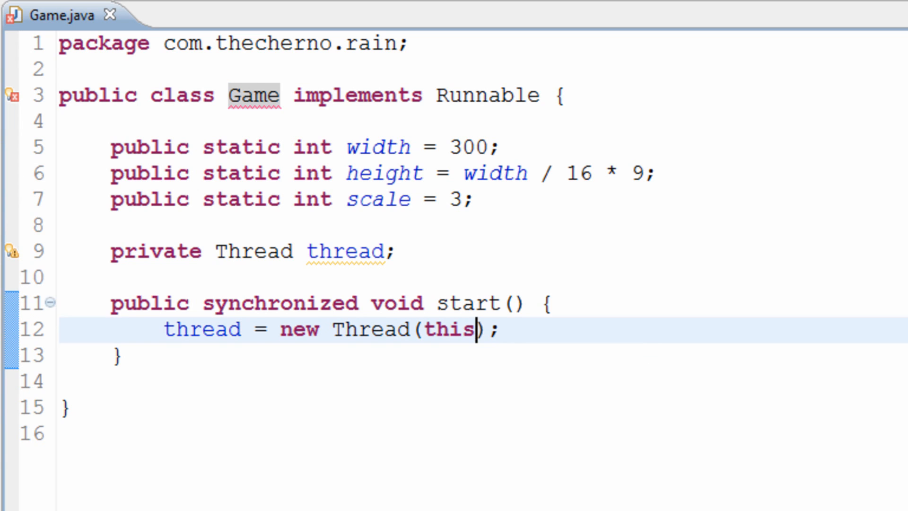
Step: Add the string "Display" after this in the Thread constructor call
text(, "")
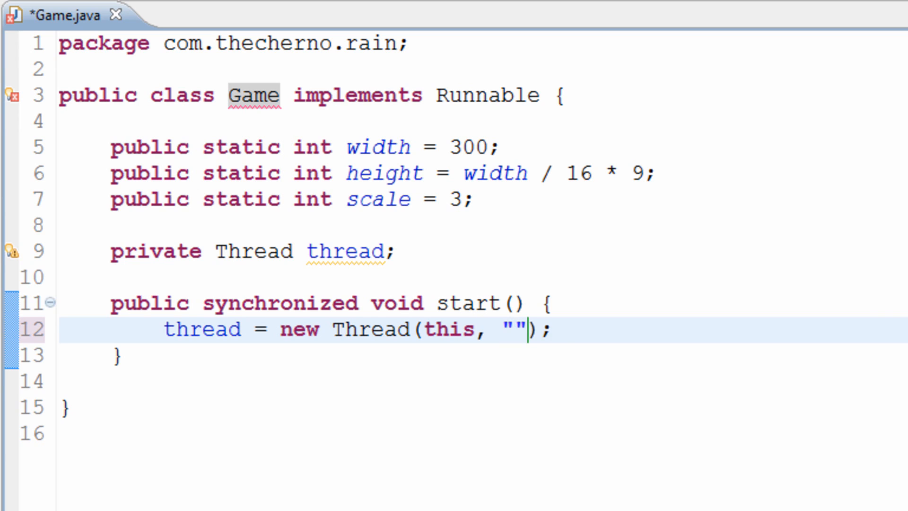
text(Display)
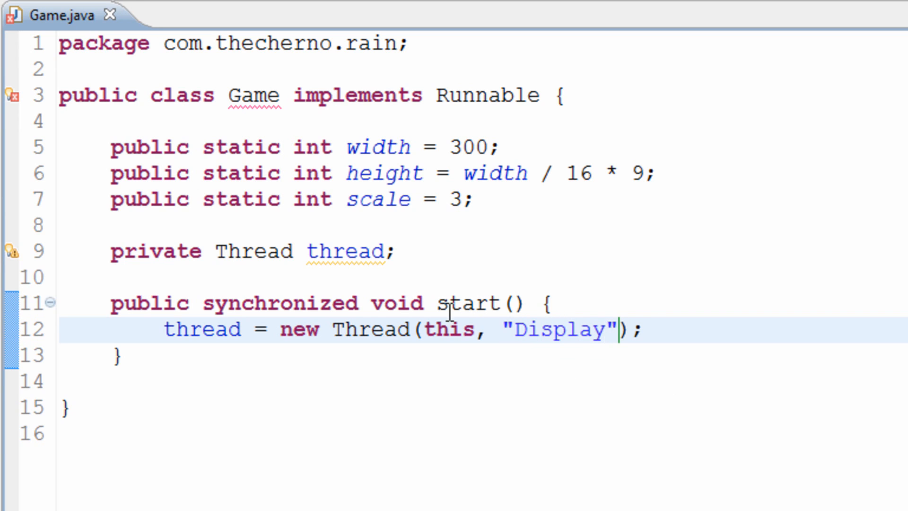
double_click(558, 329)
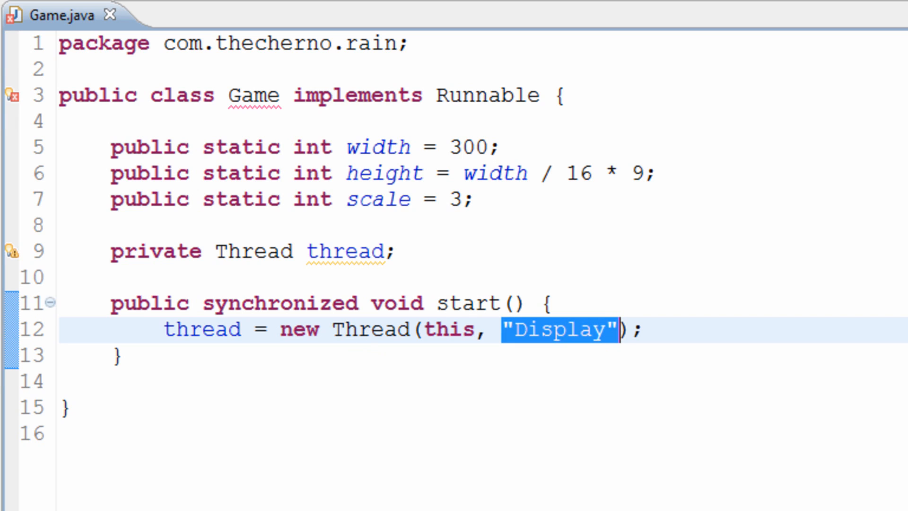
mouse_move(501, 432)
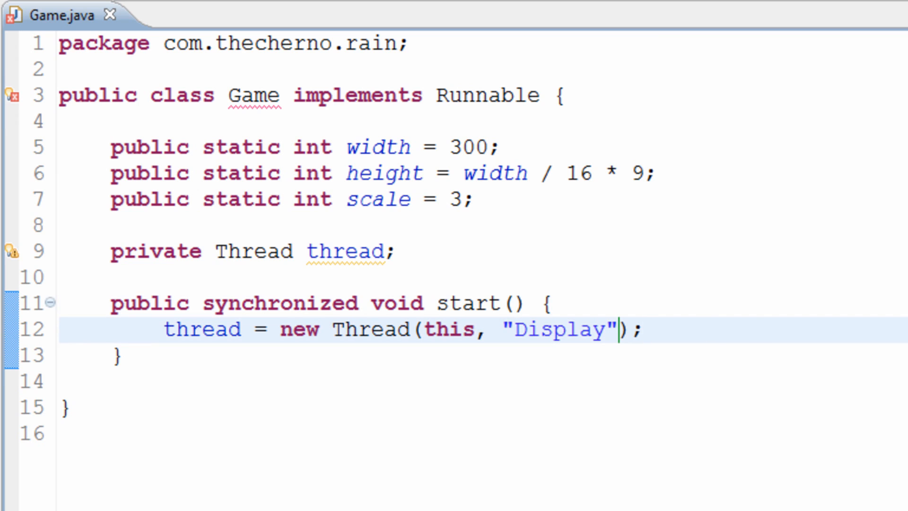
Step: Add 'thread.start();' on a new line after the Thread assignment in start()
key(enter)
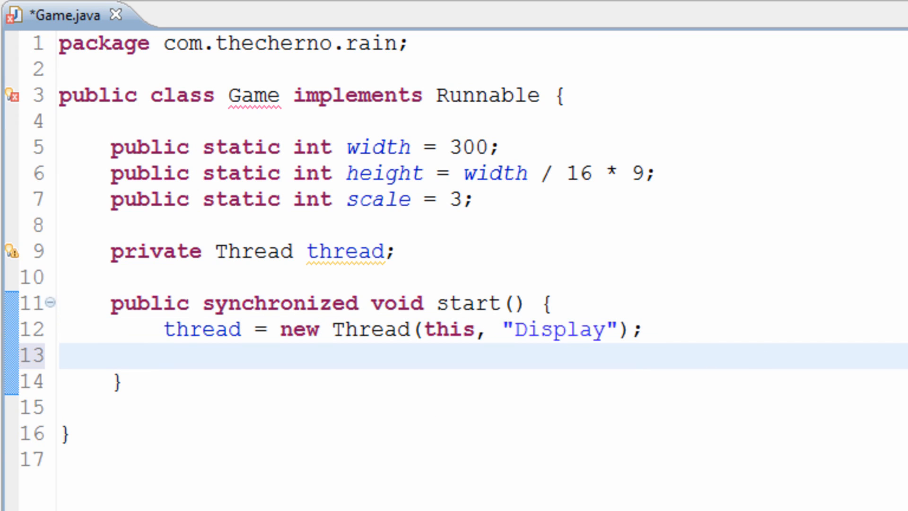
text(thread.)
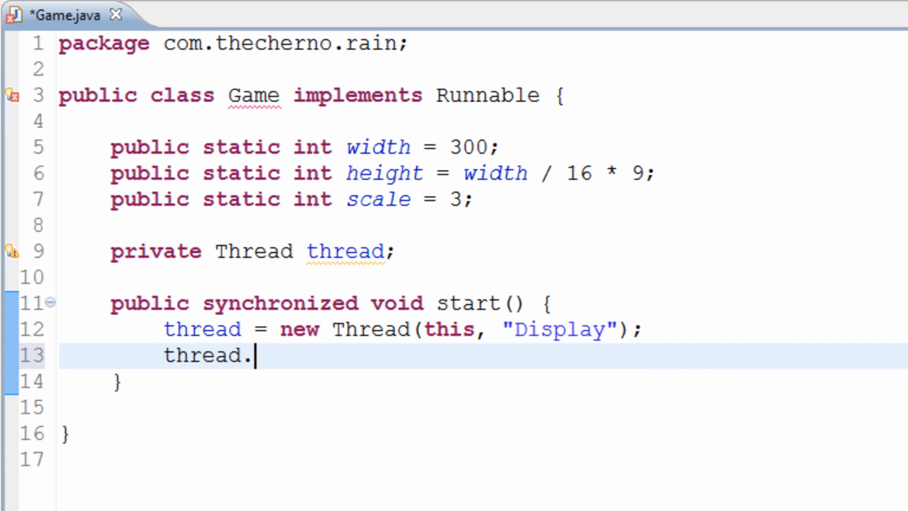
text(start();)
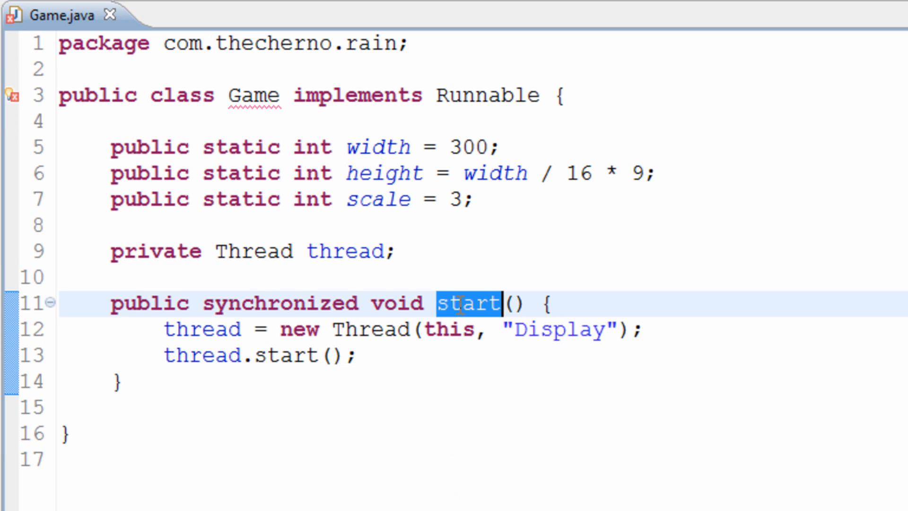
mouse_move(466, 302)
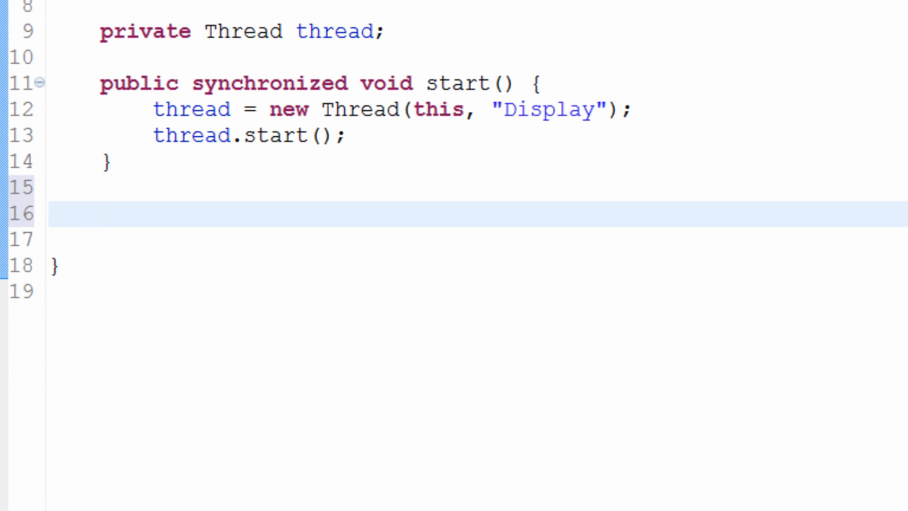
Step: Write 'public synchronized void stop() {' with 'thread.join()' inside its body
text(p)
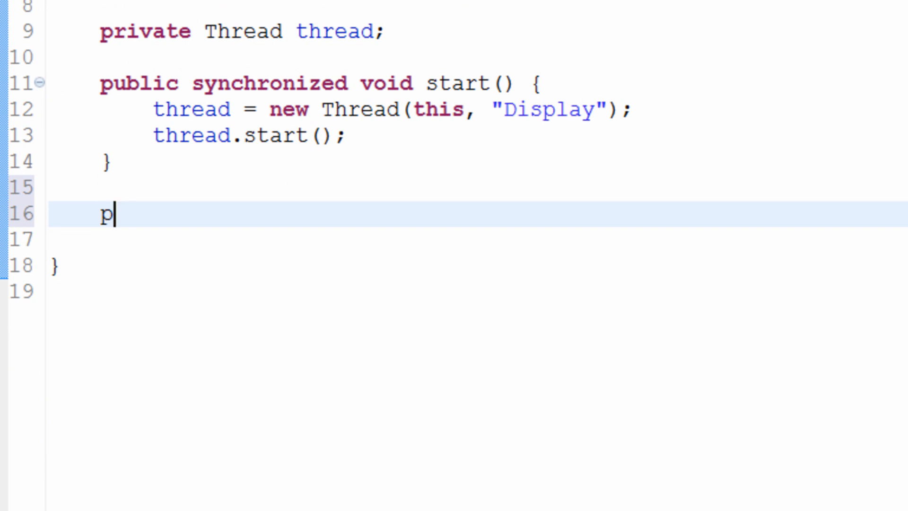
text(ublic synchronized)
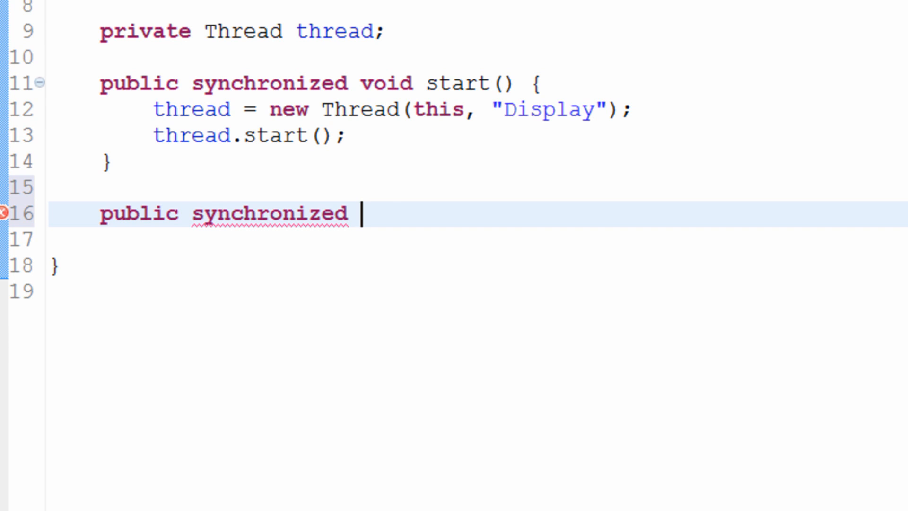
text(void)
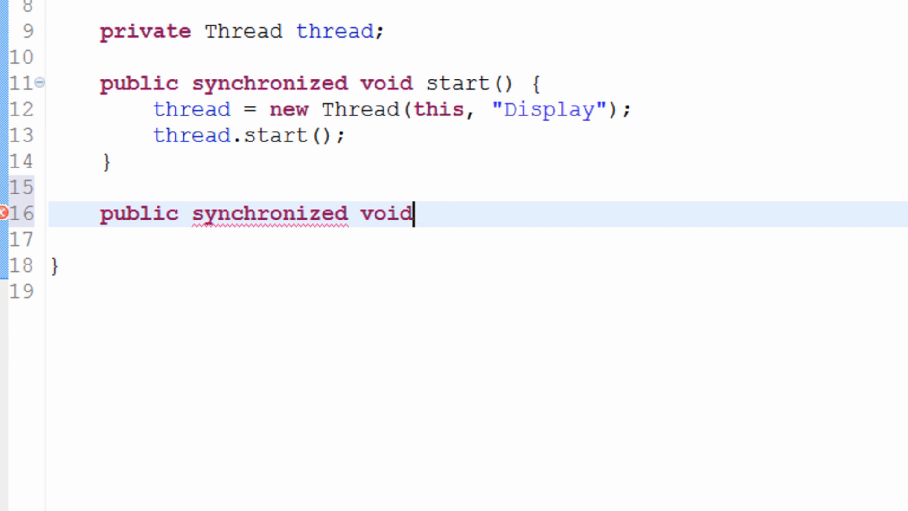
text(stop() {)
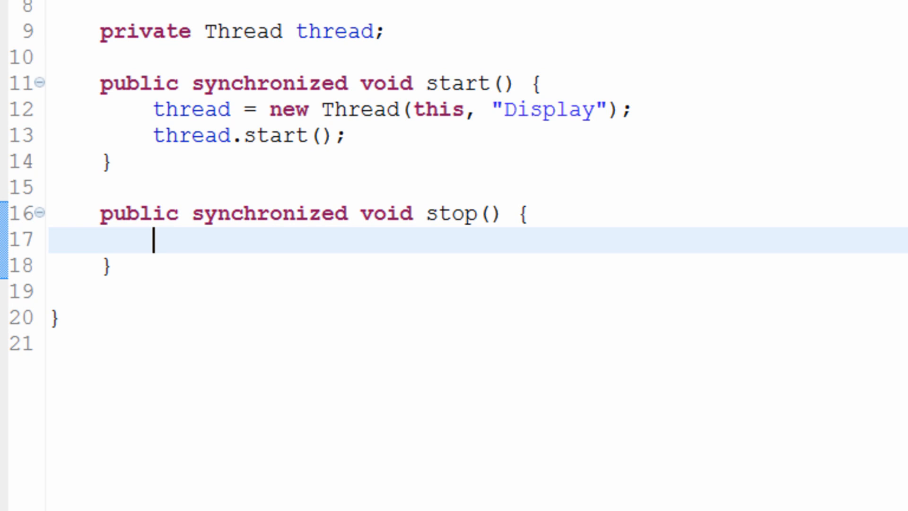
text(thread)
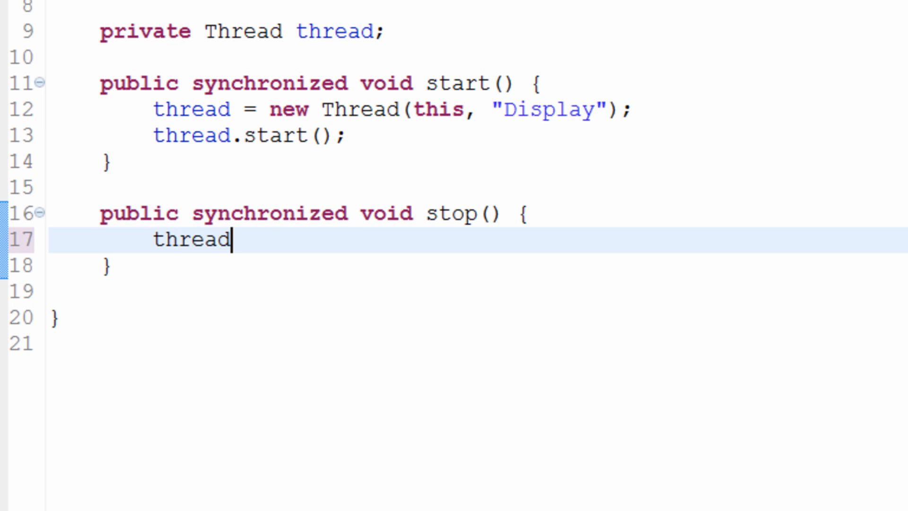
text(.join();)
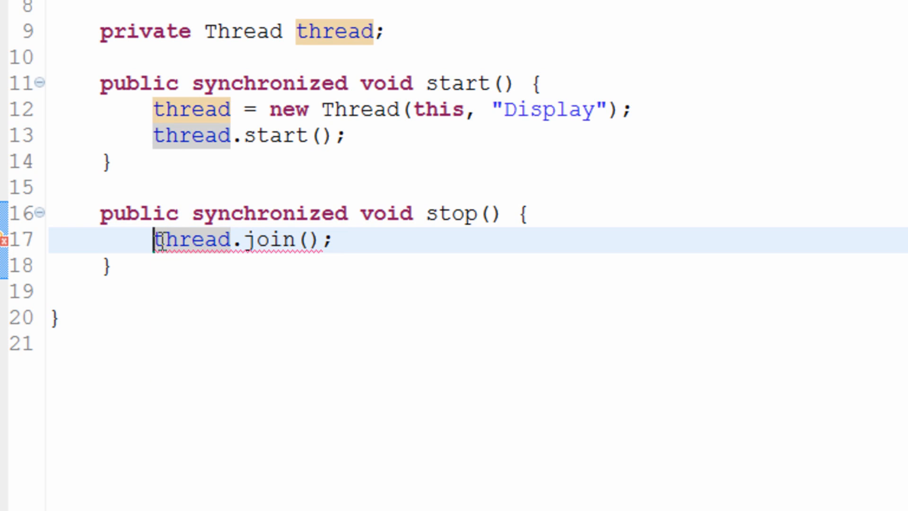
Step: Surround thread.join() with try and catch (InterruptedException e) calling e.printStackTrace()
key(Enter)
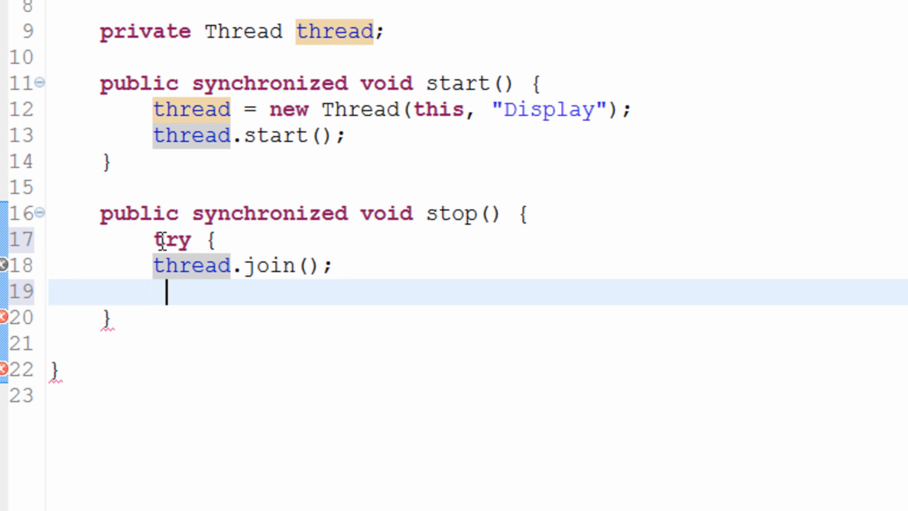
text(} catc)
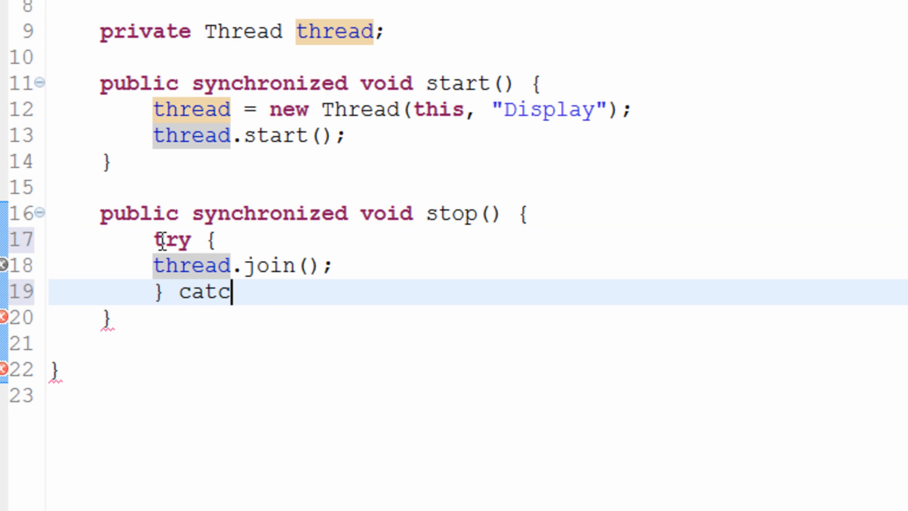
text(h(Interupp))
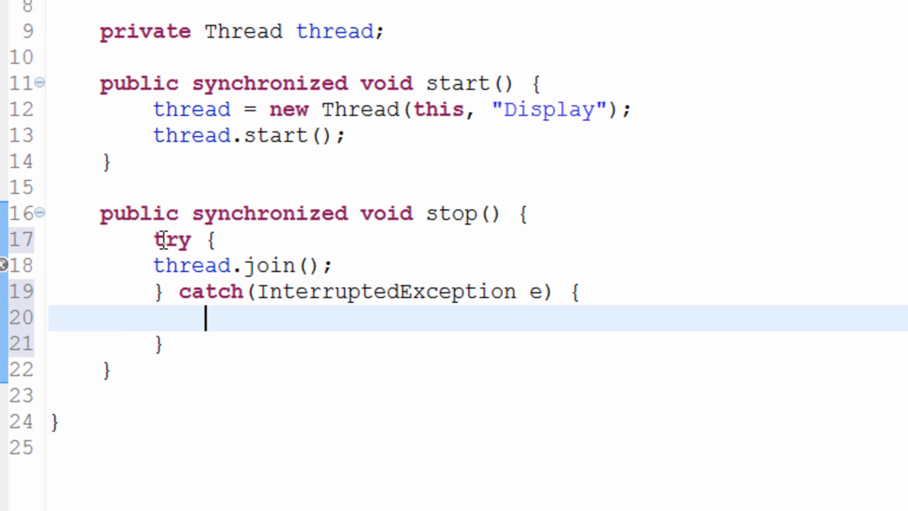
text(e.printStackTrace();)
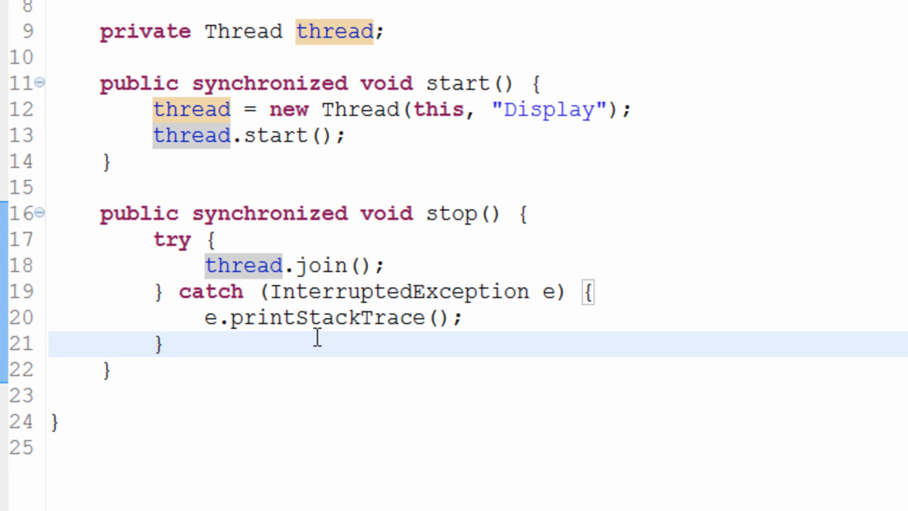
mouse_move(631, 292)
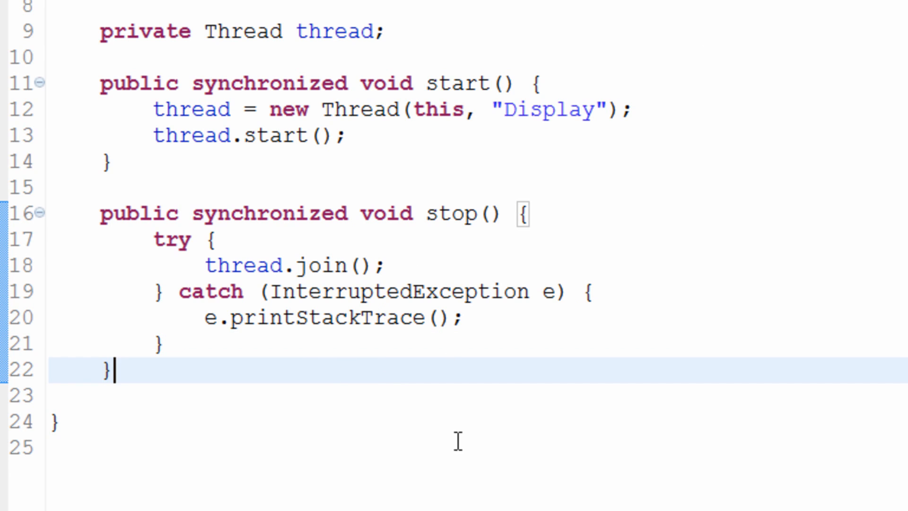
mouse_move(628, 118)
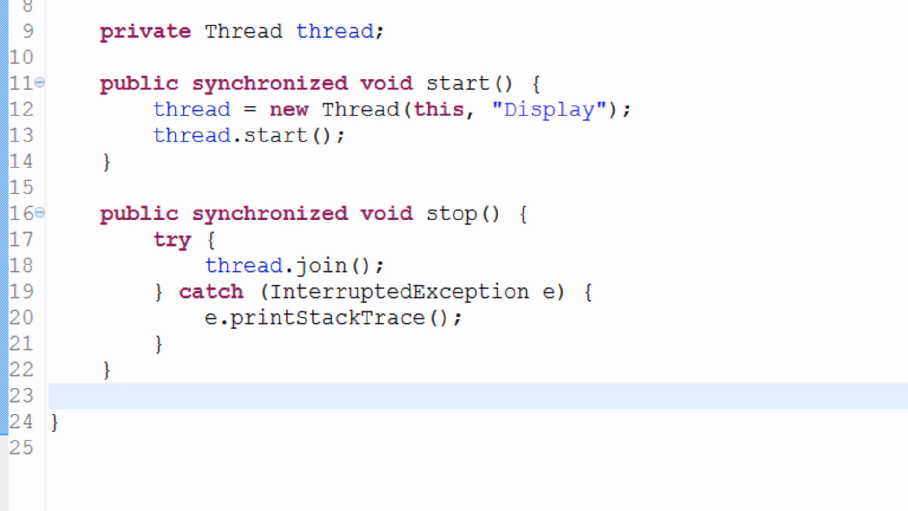
click(49, 397)
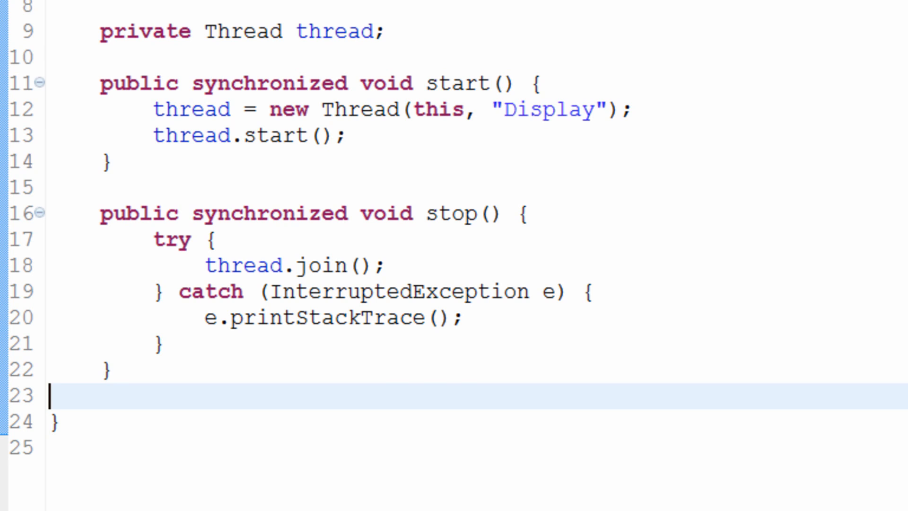